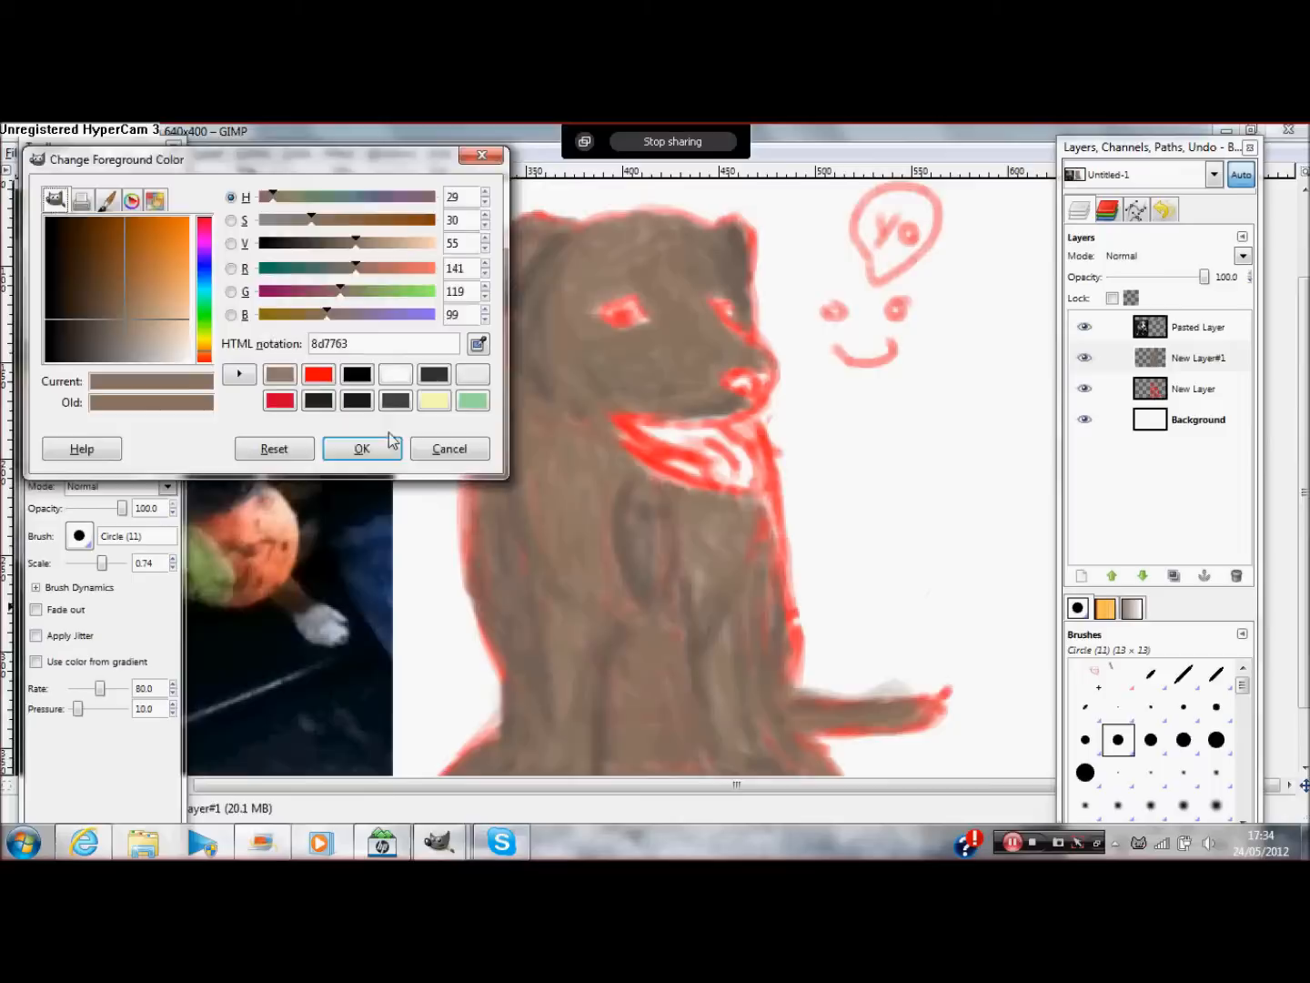
# - Accept the chosen brown as the foreground painting colour
pyautogui.click(362, 447)
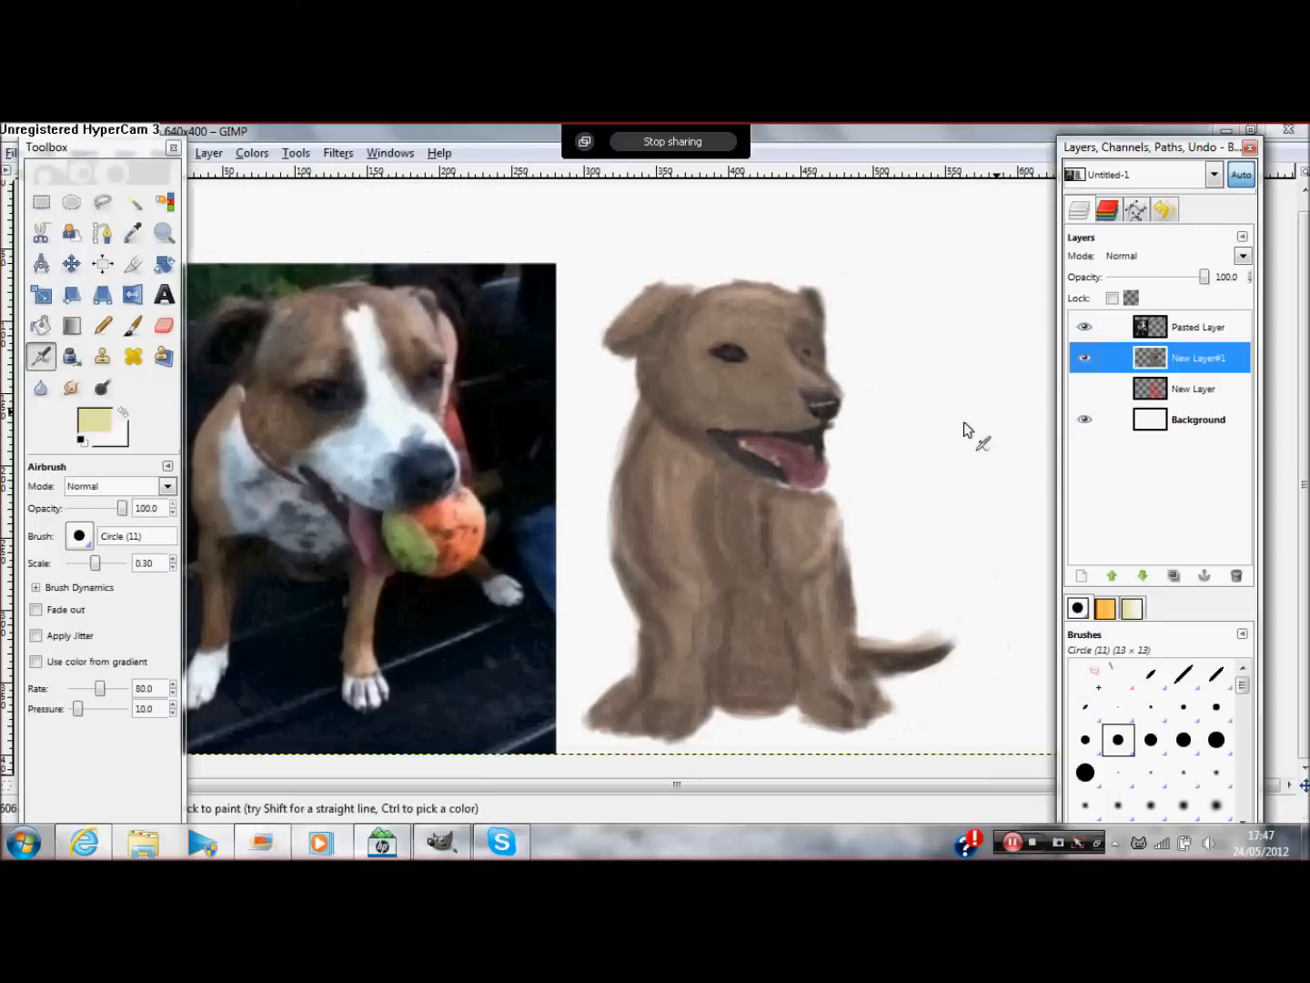
# - Choose a white/grey colour for painting the face, chest and paw markings
pyautogui.click(133, 232)
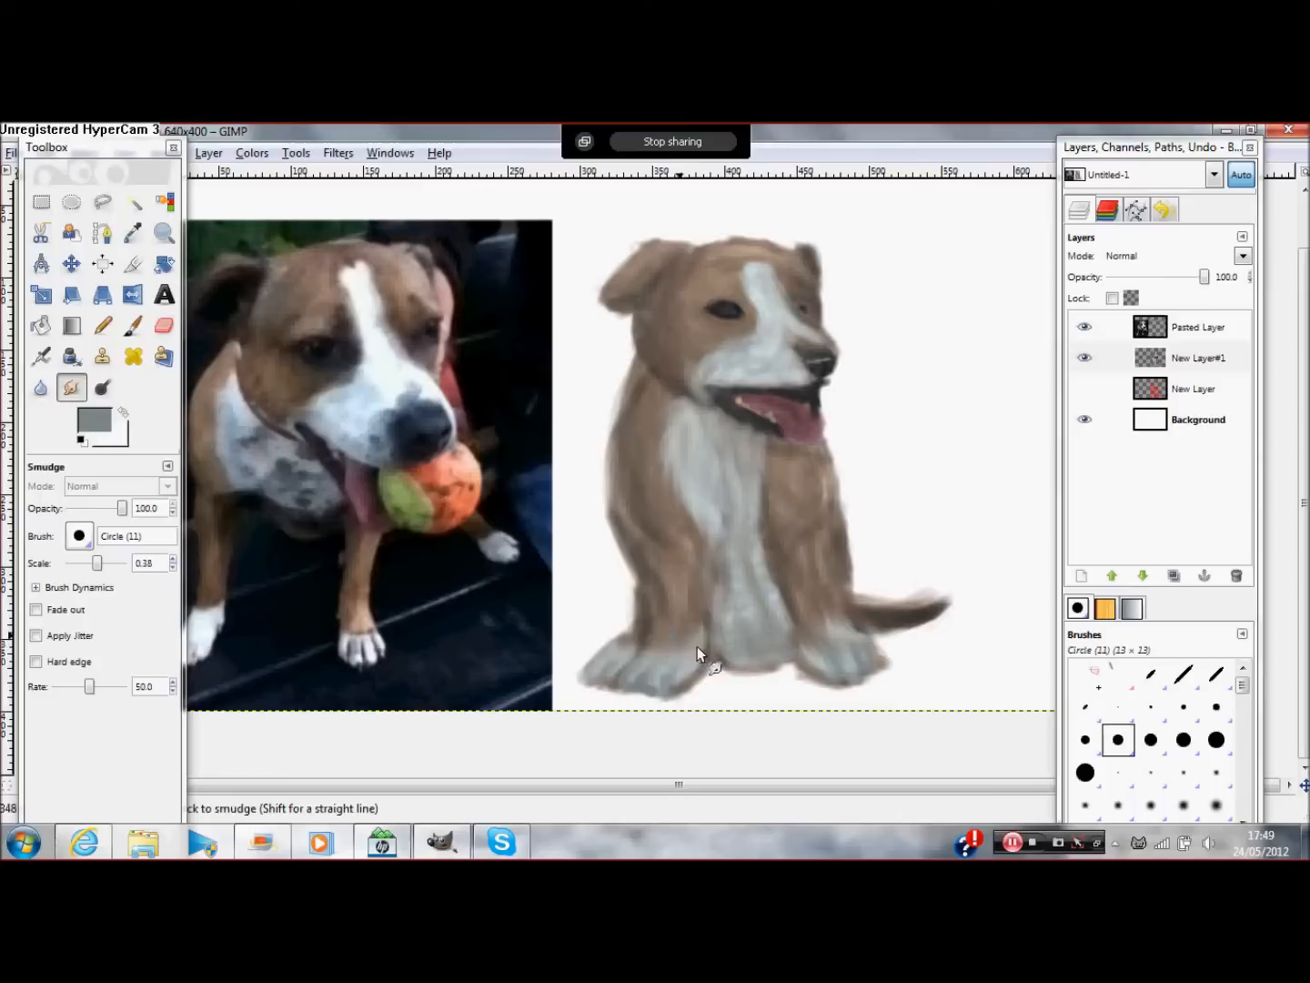
# - Switch to the Airbrush tool for soft painting
pyautogui.click(40, 355)
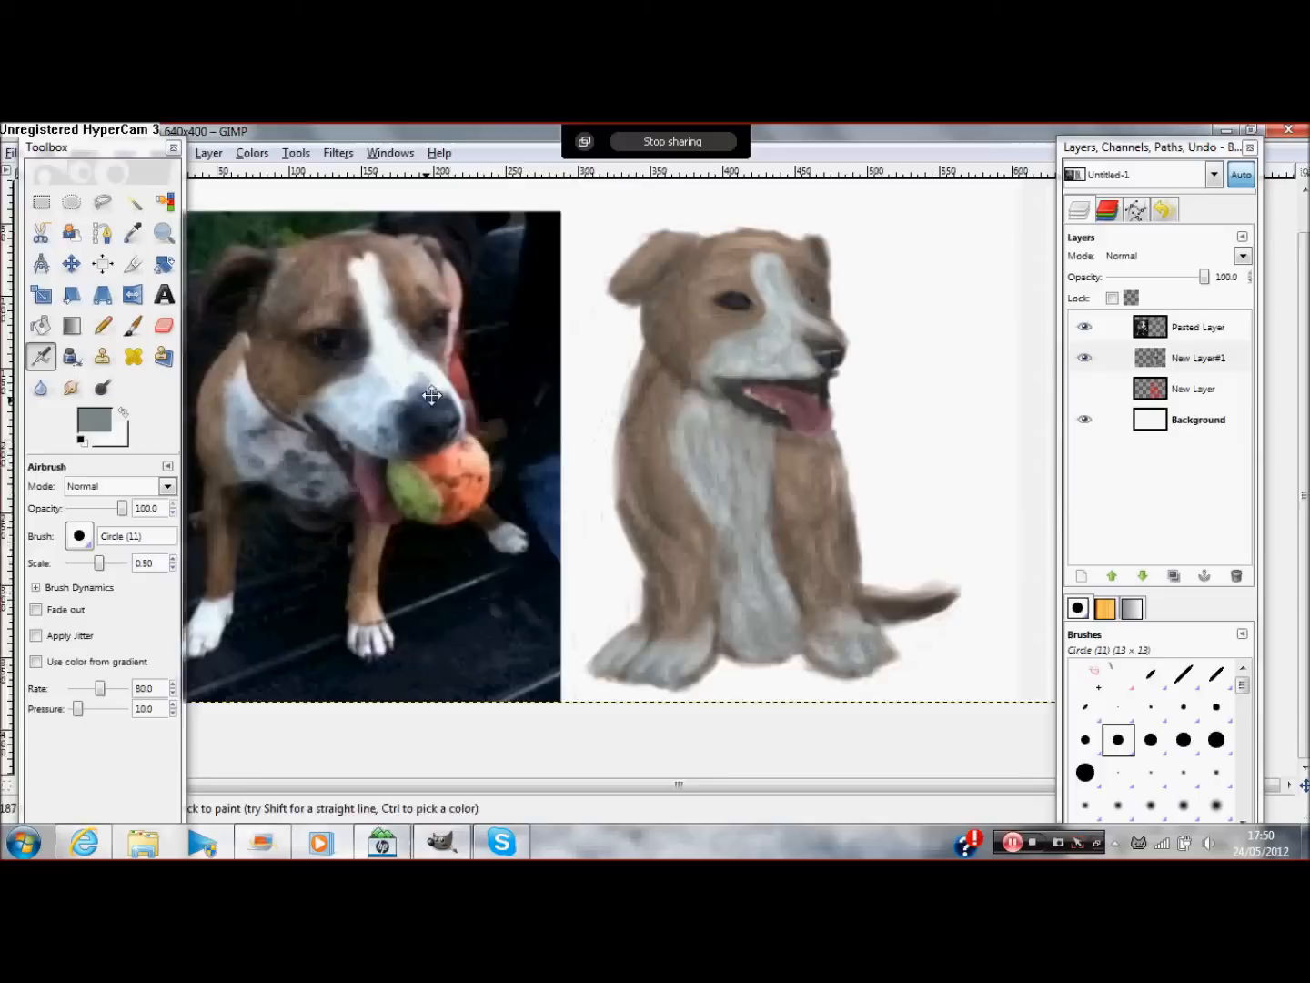